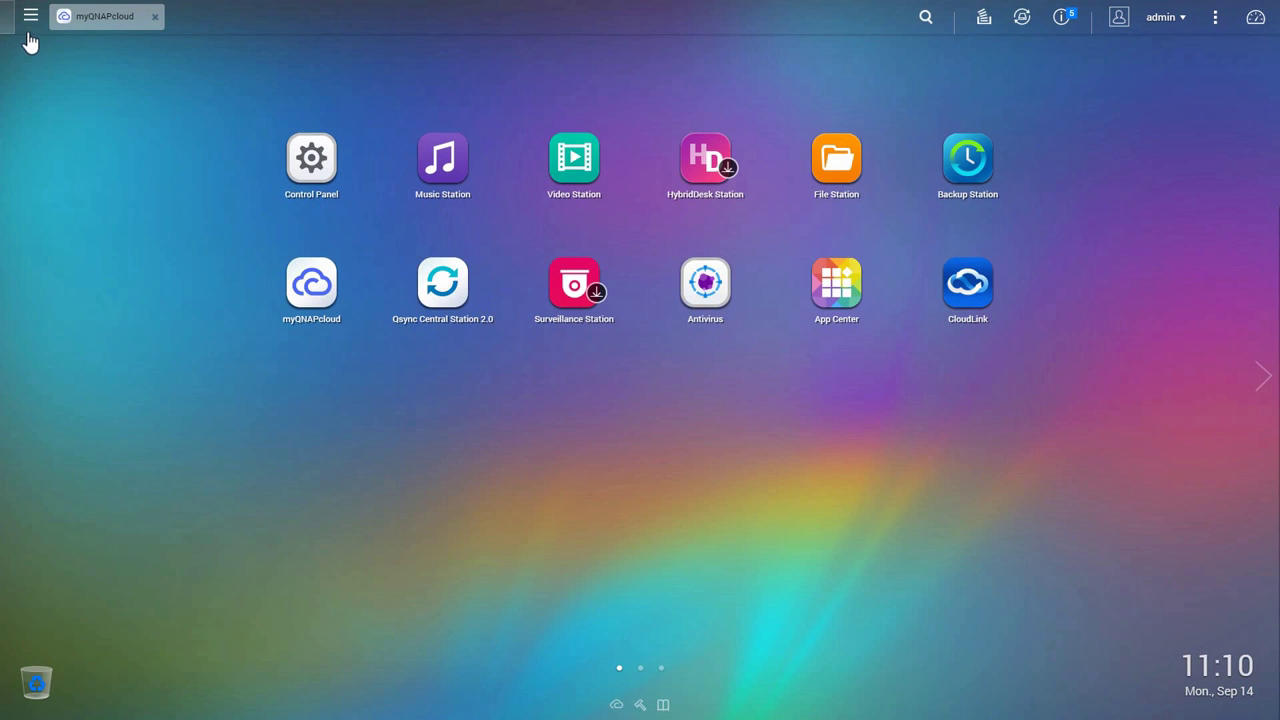
# Launch the myQNAPcloud app from the main menu to its Overview page
pyautogui.click(32, 16)
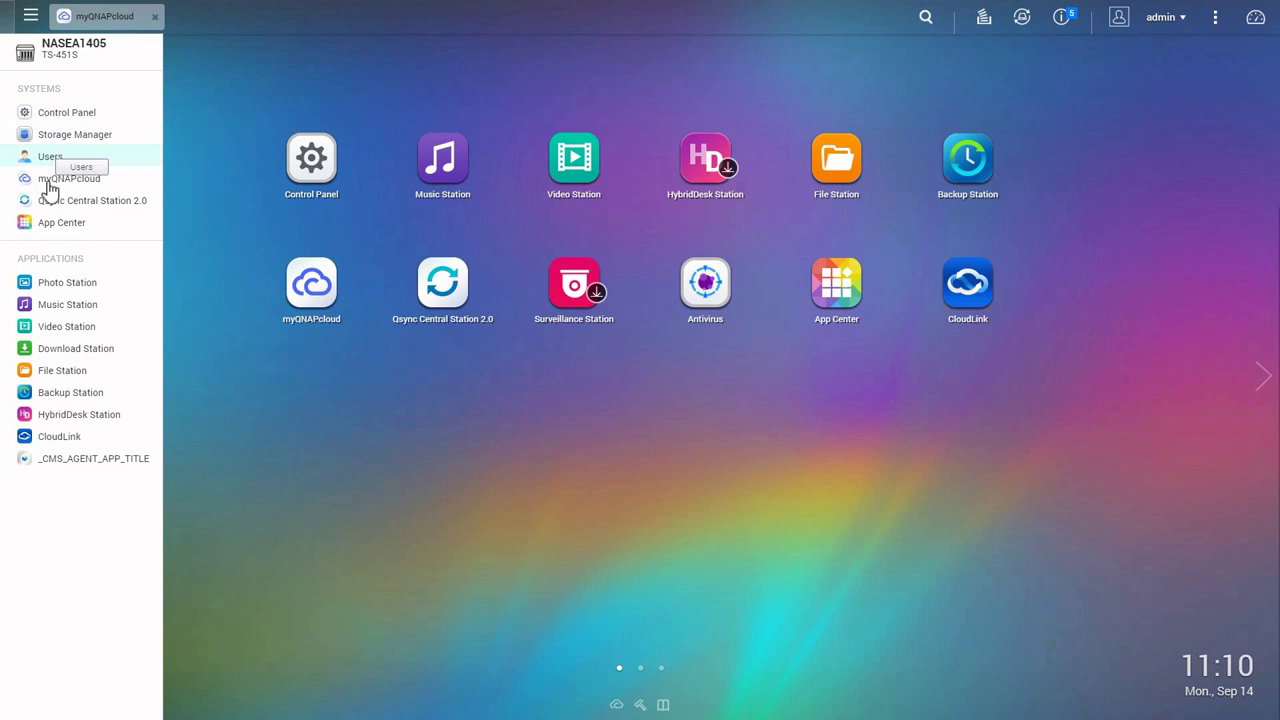
pyautogui.click(68, 178)
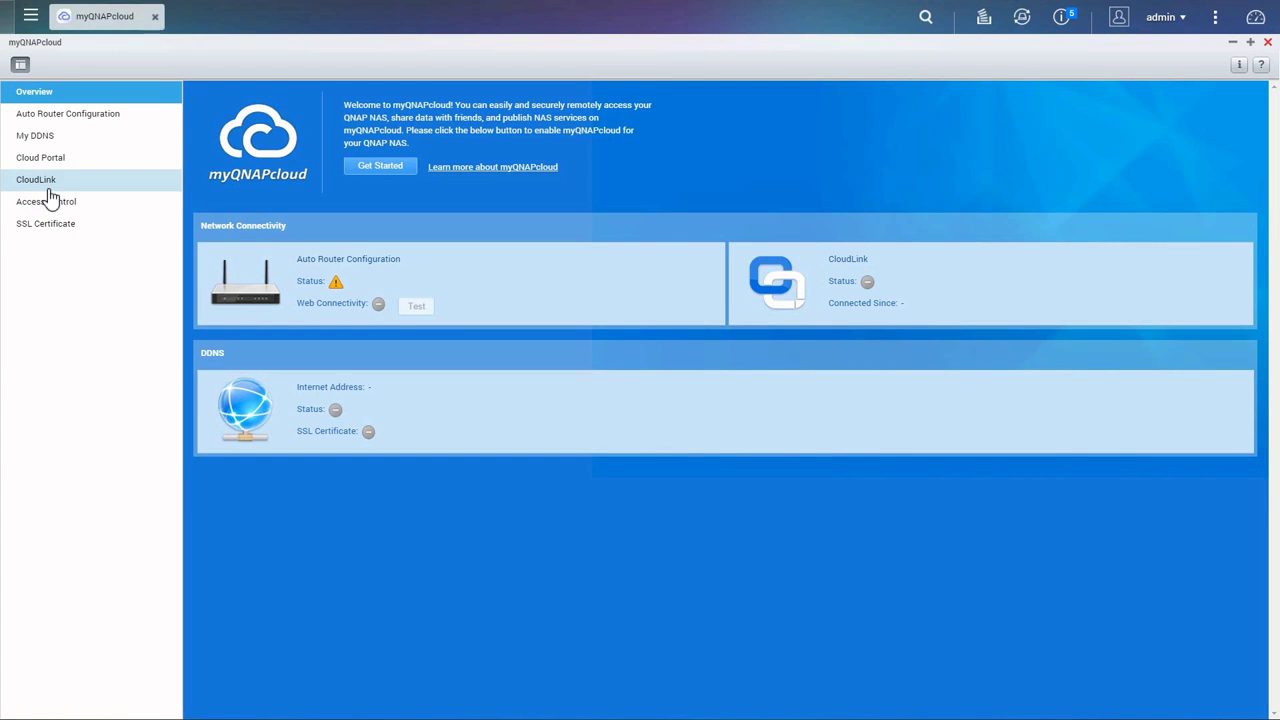
pyautogui.moveTo(352, 168)
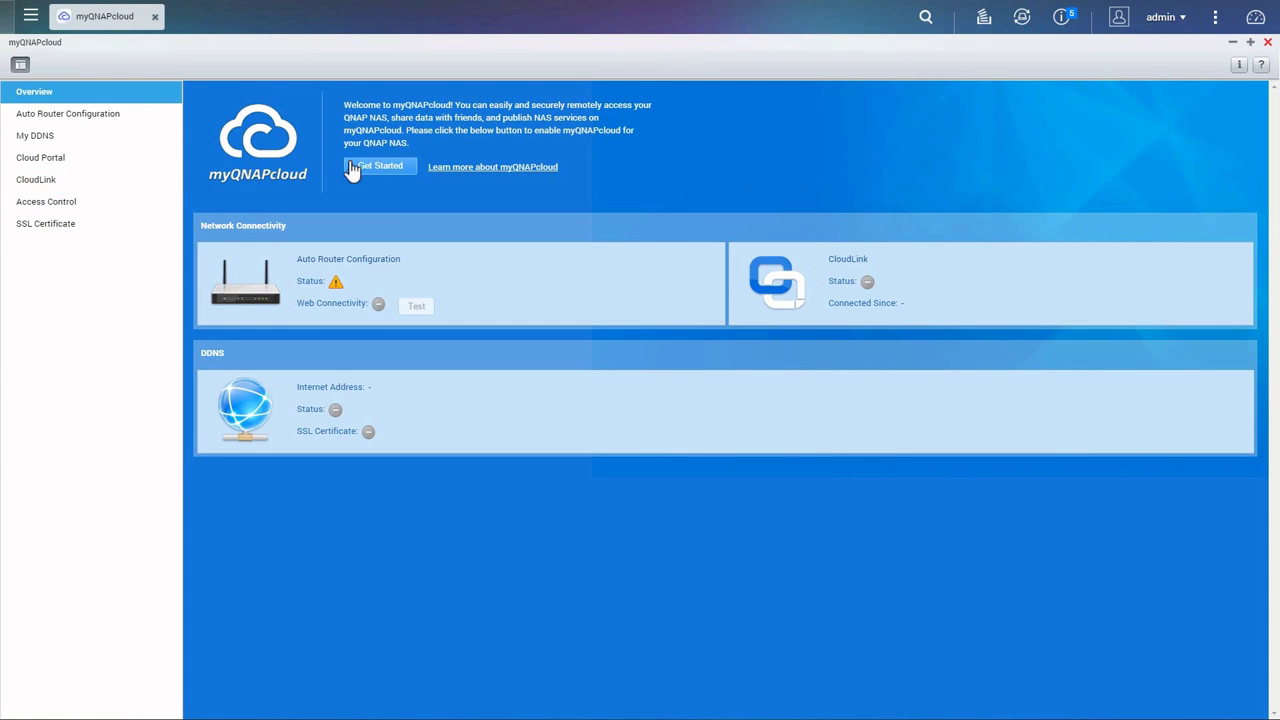
# Start the myQNAPcloud setup wizard and choose to create a new account
pyautogui.click(380, 166)
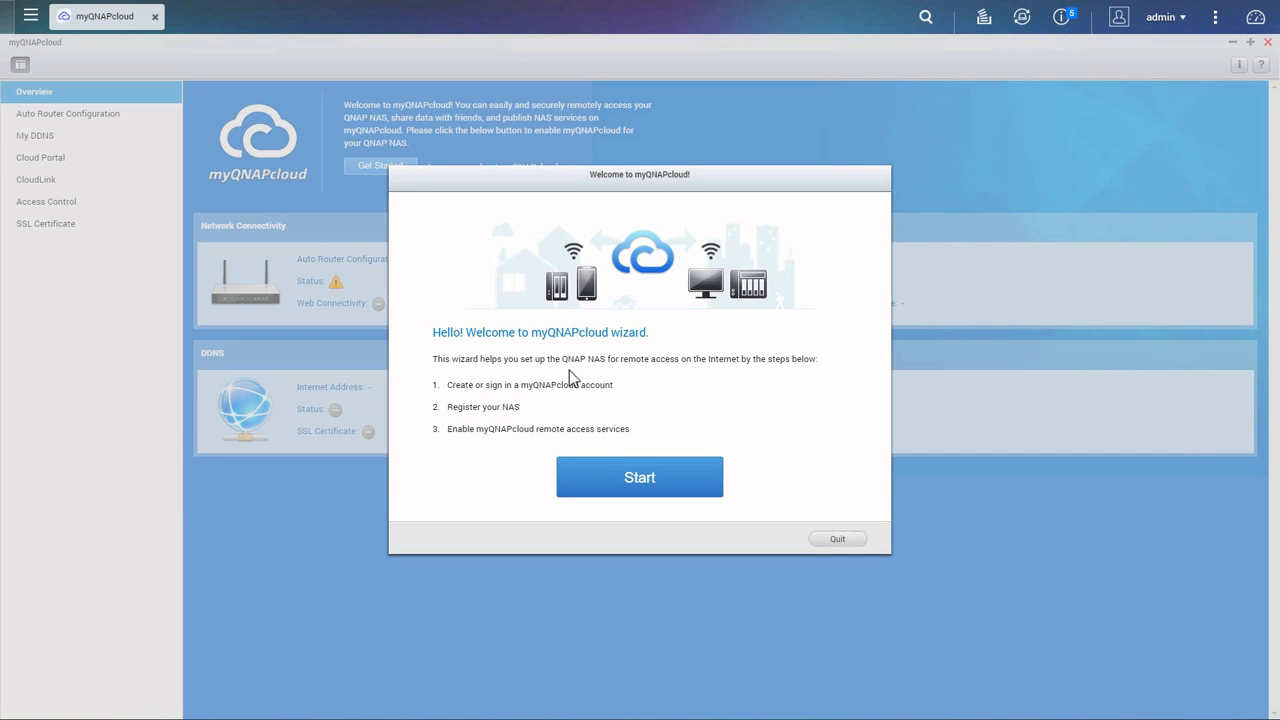
pyautogui.click(640, 476)
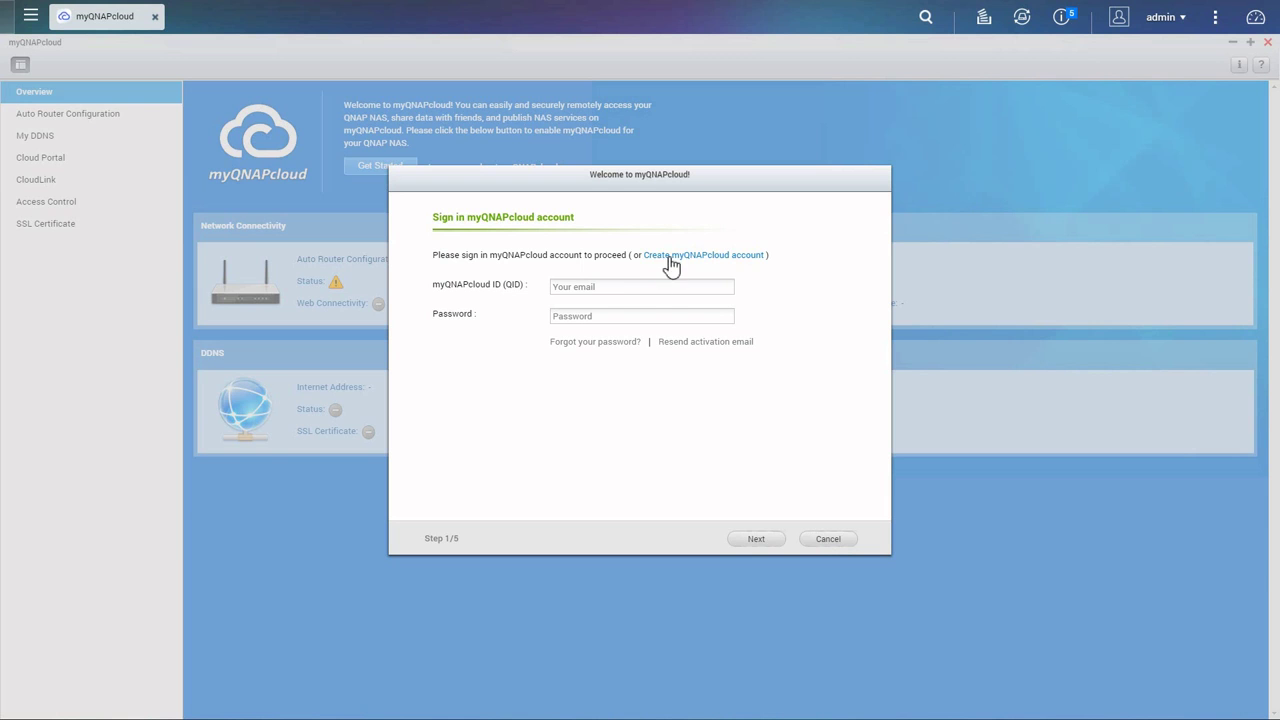
pyautogui.click(704, 254)
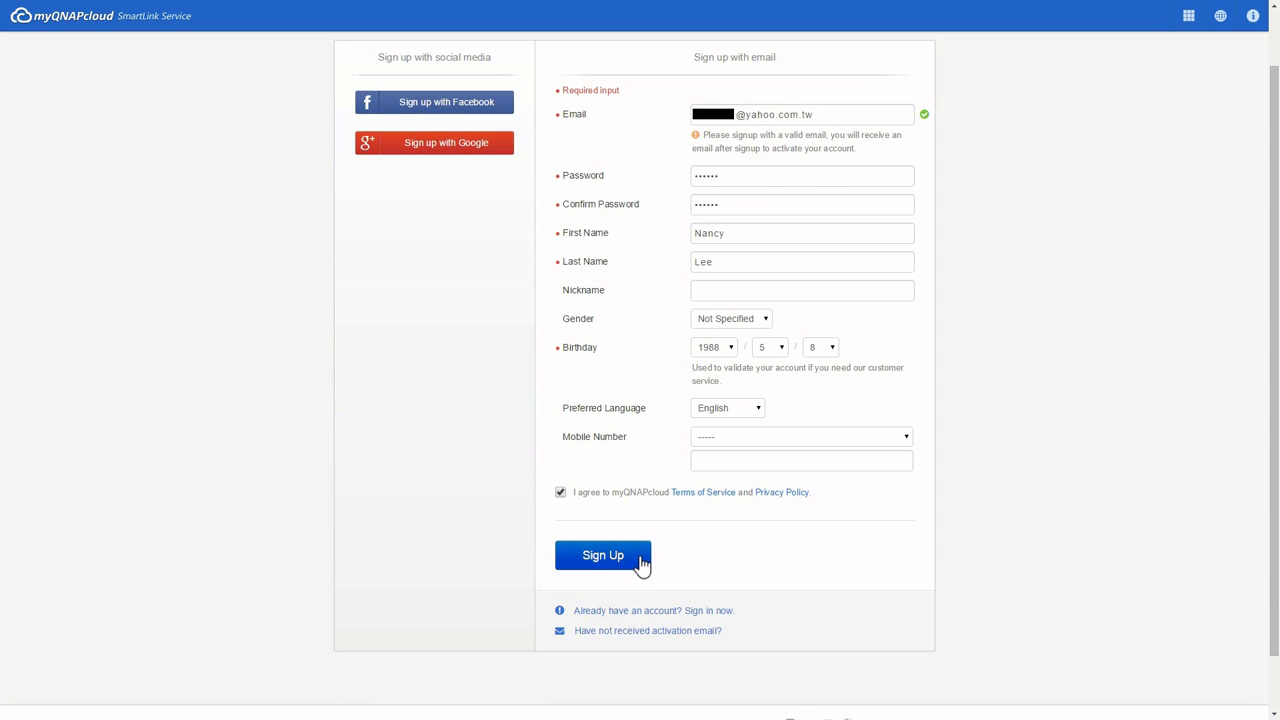
# Submit the account sign-up and confirm the registration from the email
pyautogui.click(602, 556)
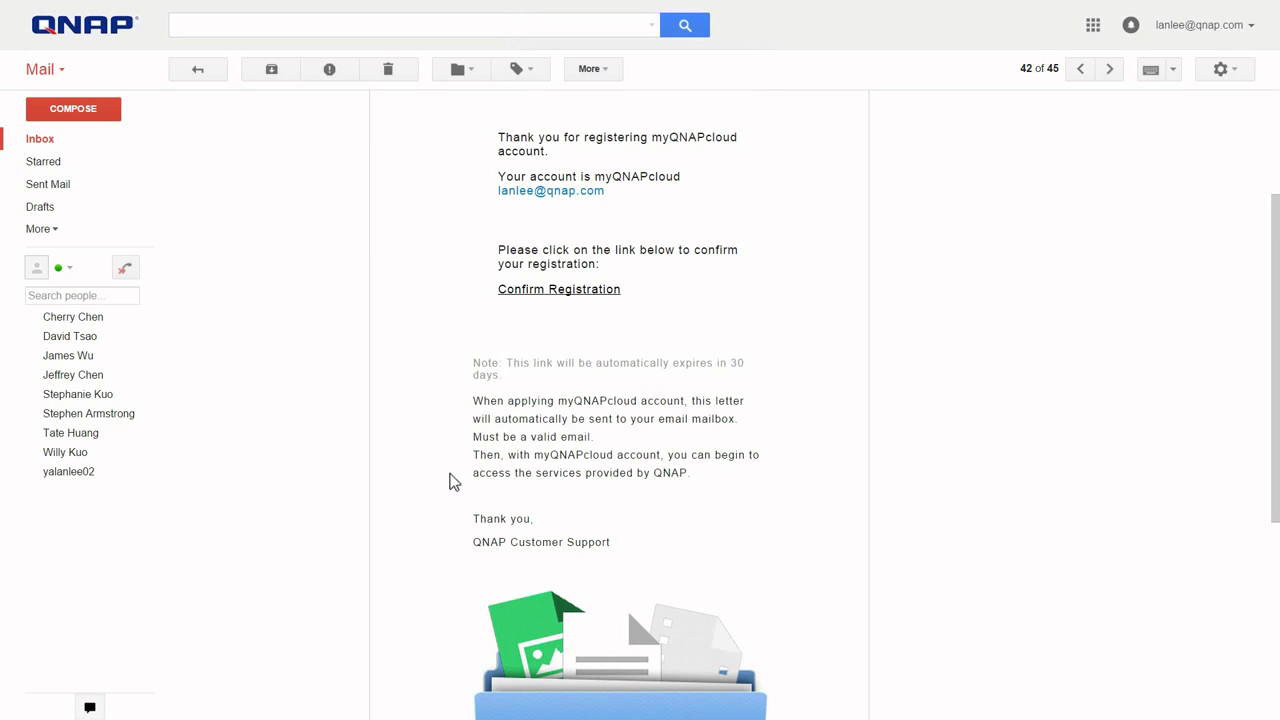
pyautogui.moveTo(560, 288)
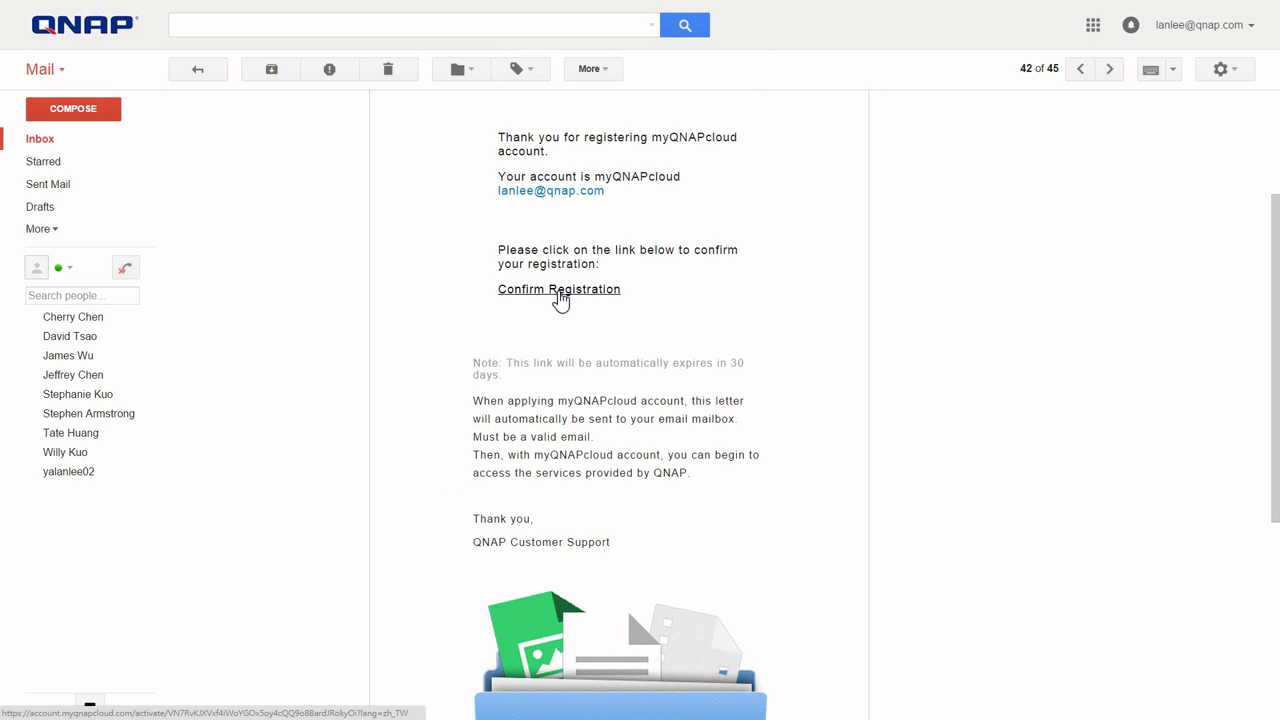
pyautogui.click(38, 228)
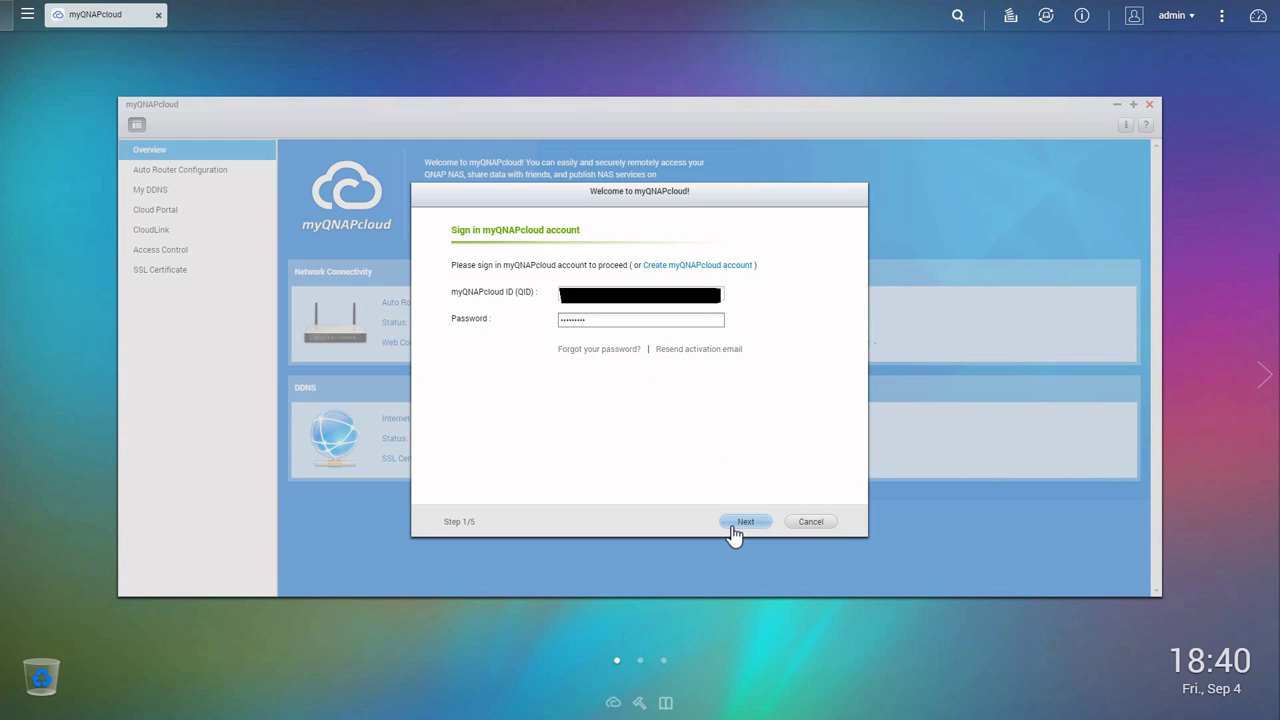
# Sign in, keep device name qnap321, and accept all services with Public access
pyautogui.click(744, 520)
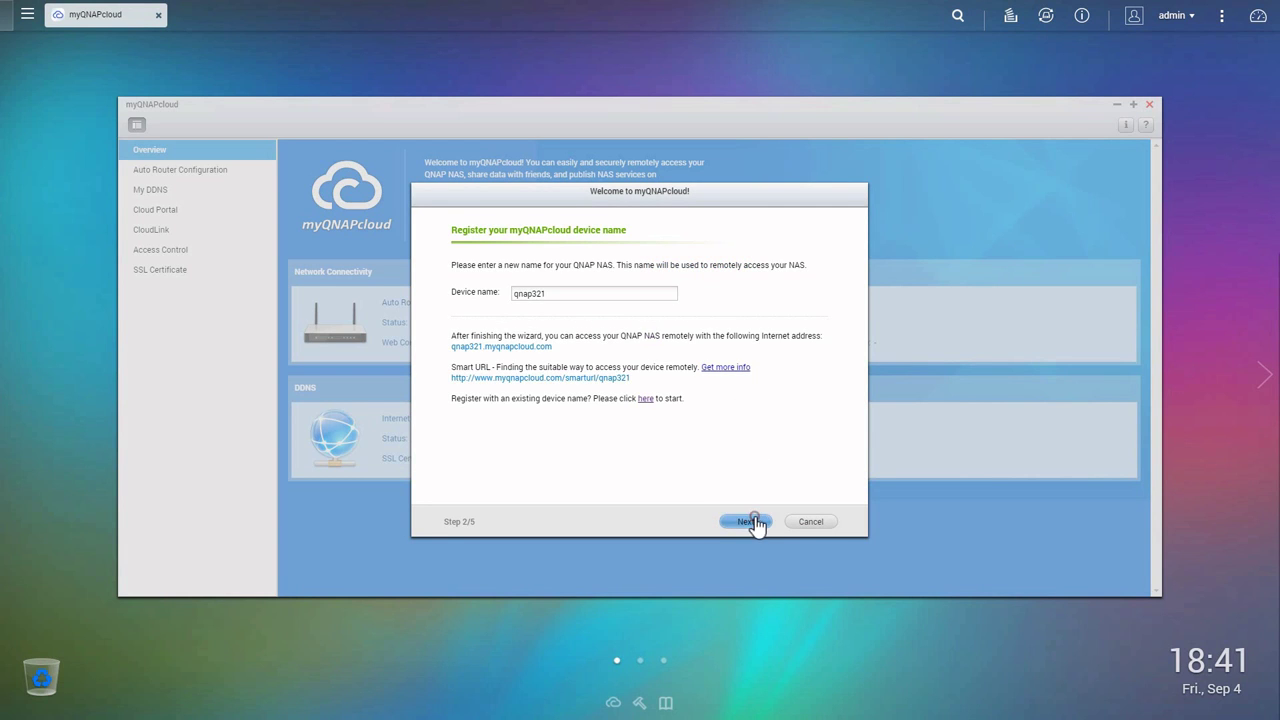
pyautogui.click(744, 520)
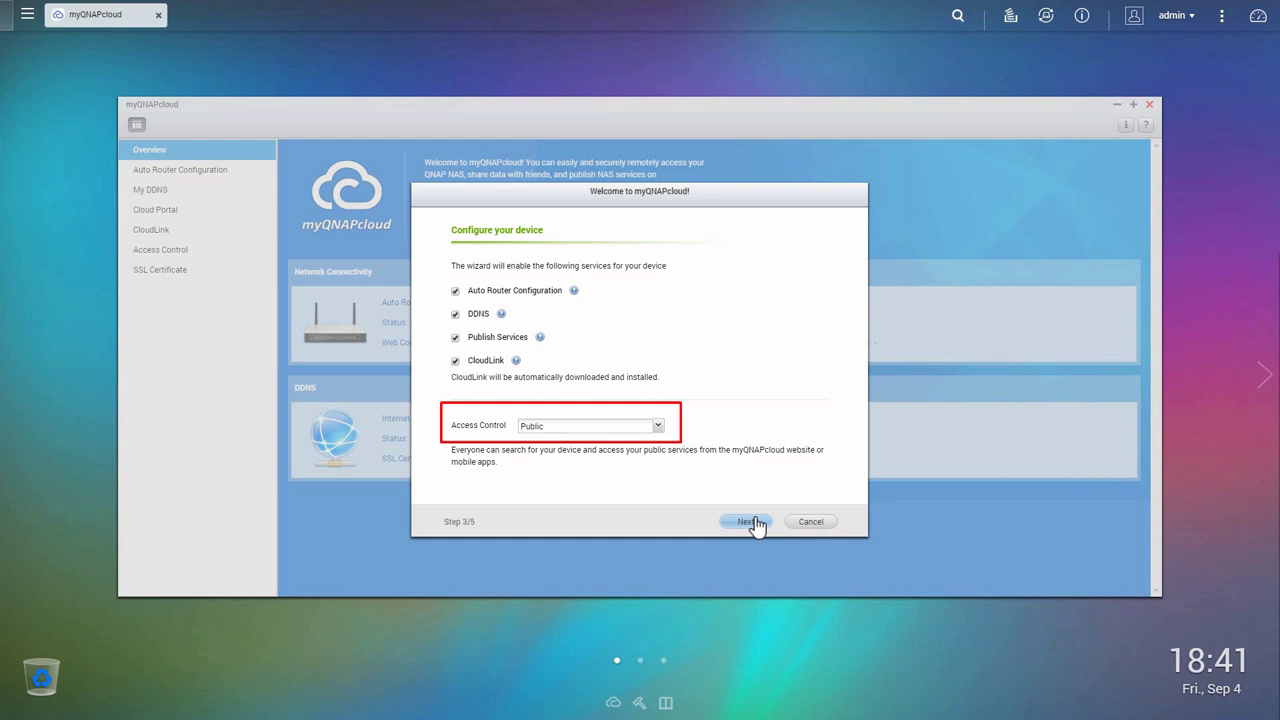
pyautogui.click(744, 520)
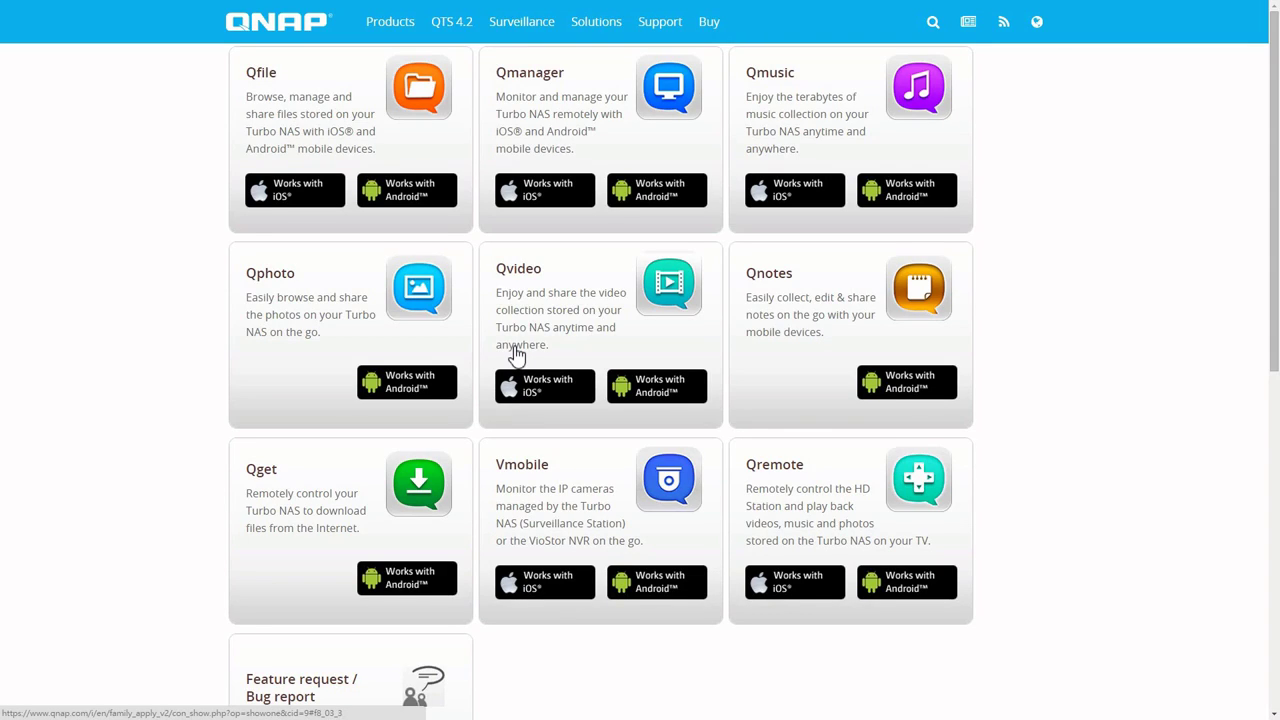
pyautogui.moveTo(718, 164)
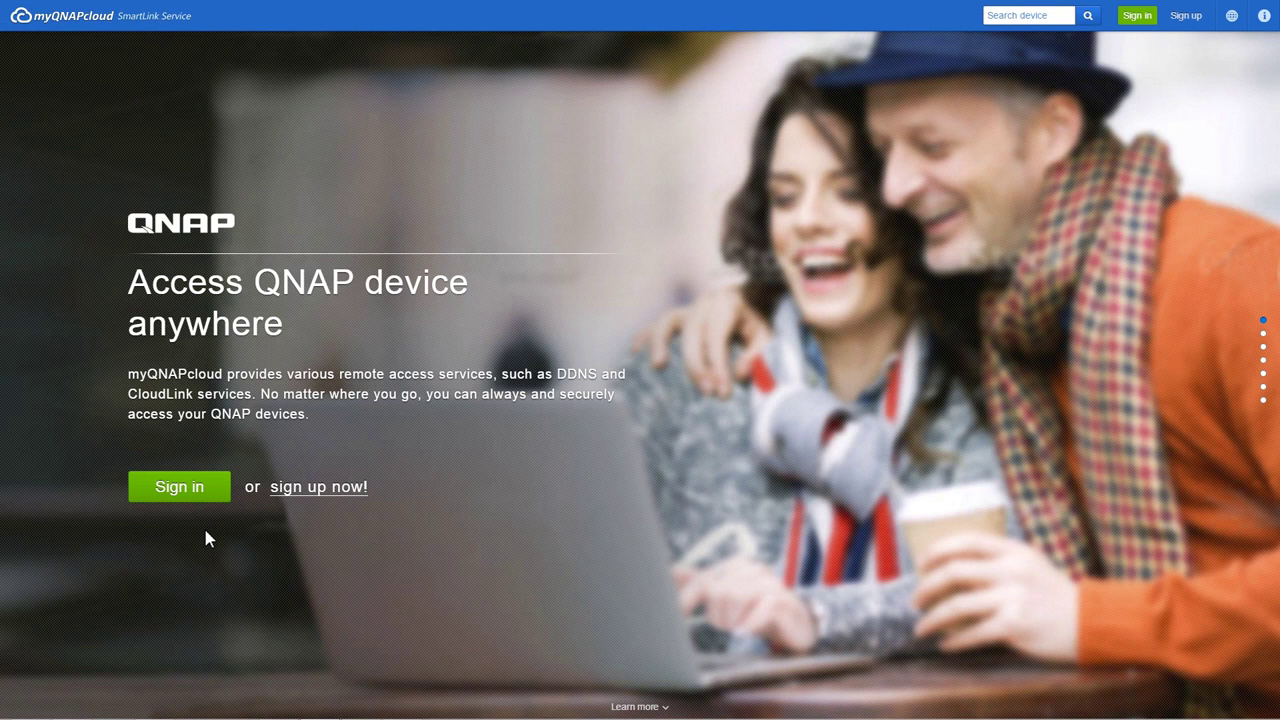
# Sign in to the myQNAPcloud website and log in to the NAS as admin
pyautogui.click(180, 486)
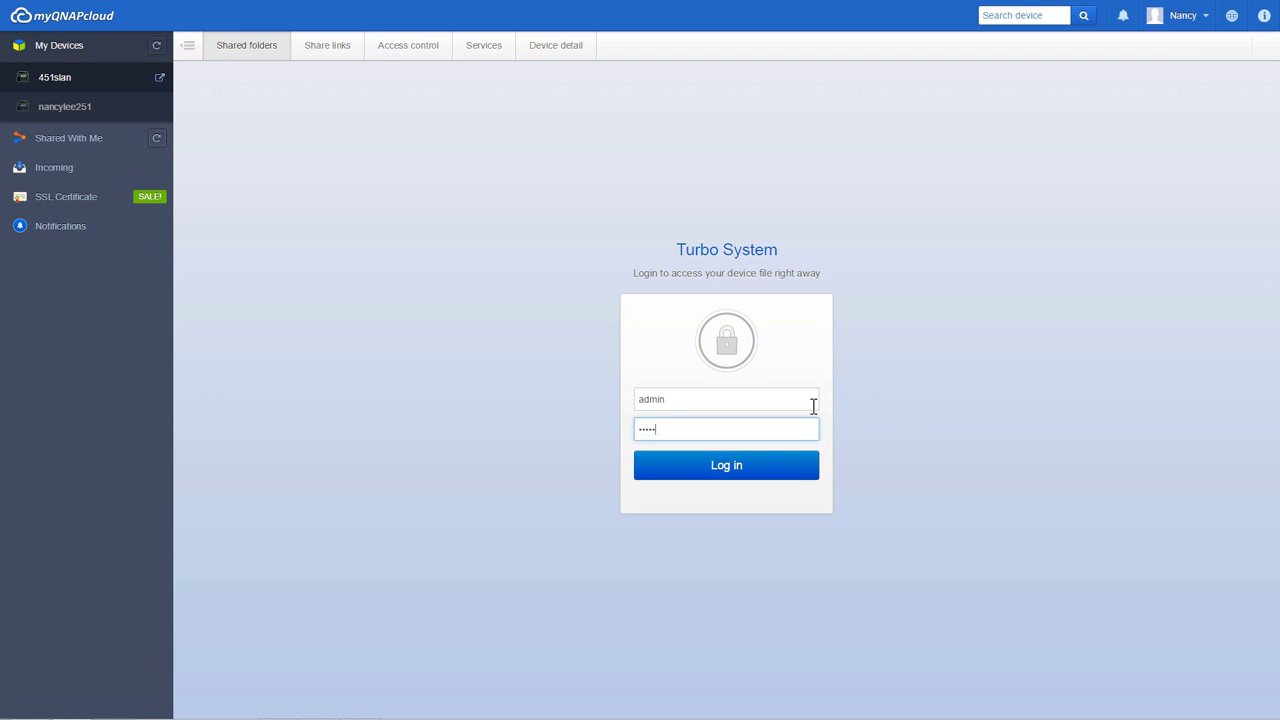
pyautogui.click(726, 464)
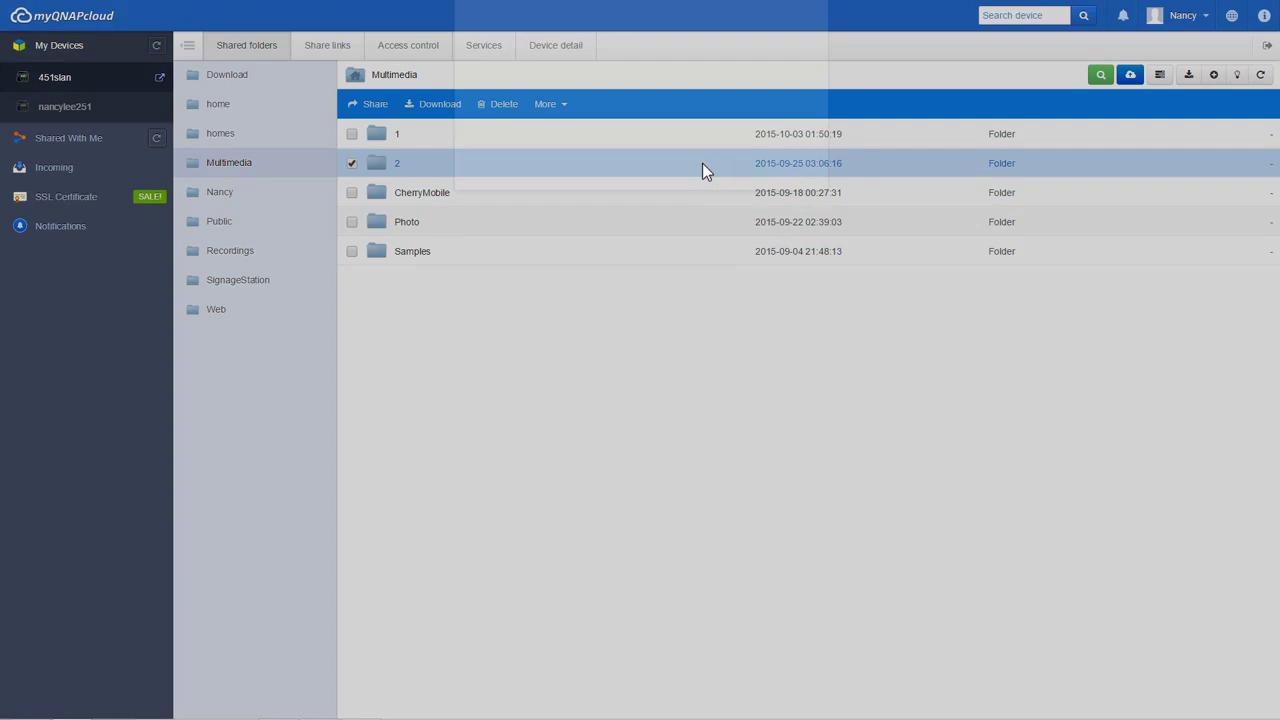
# View the Share links for the checked folder and its Publish to social network options
pyautogui.click(376, 104)
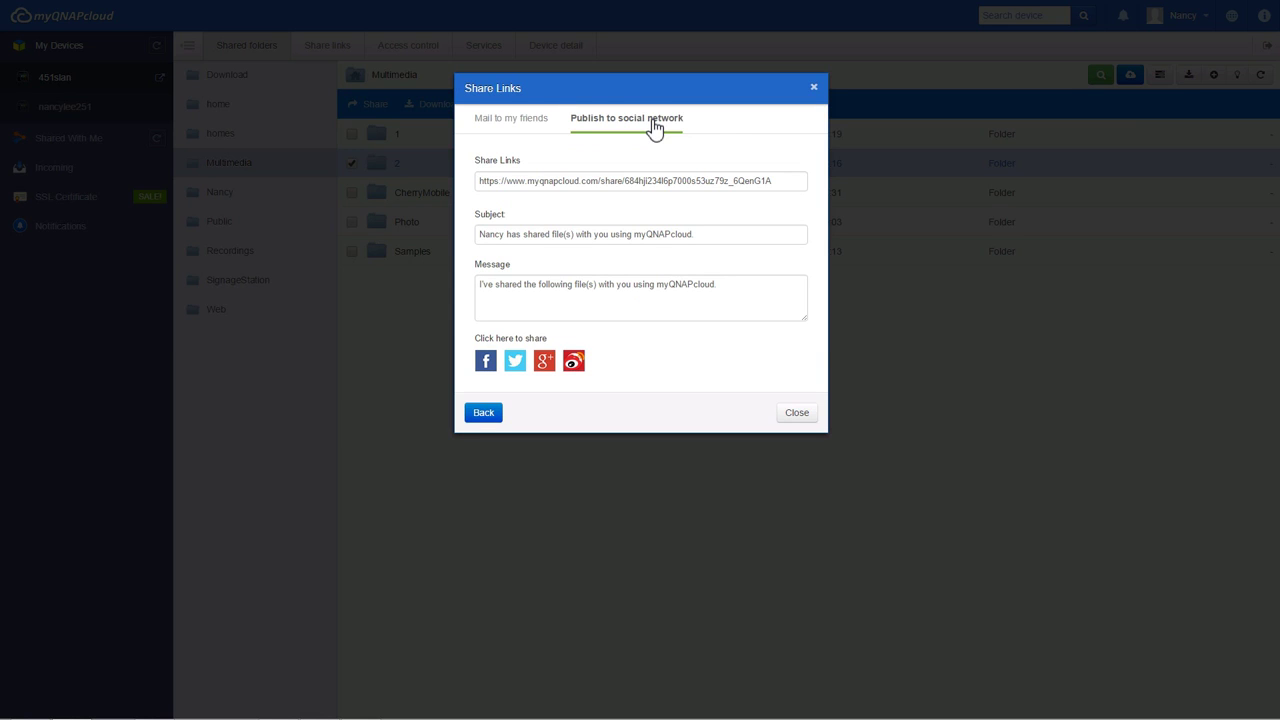
pyautogui.click(796, 412)
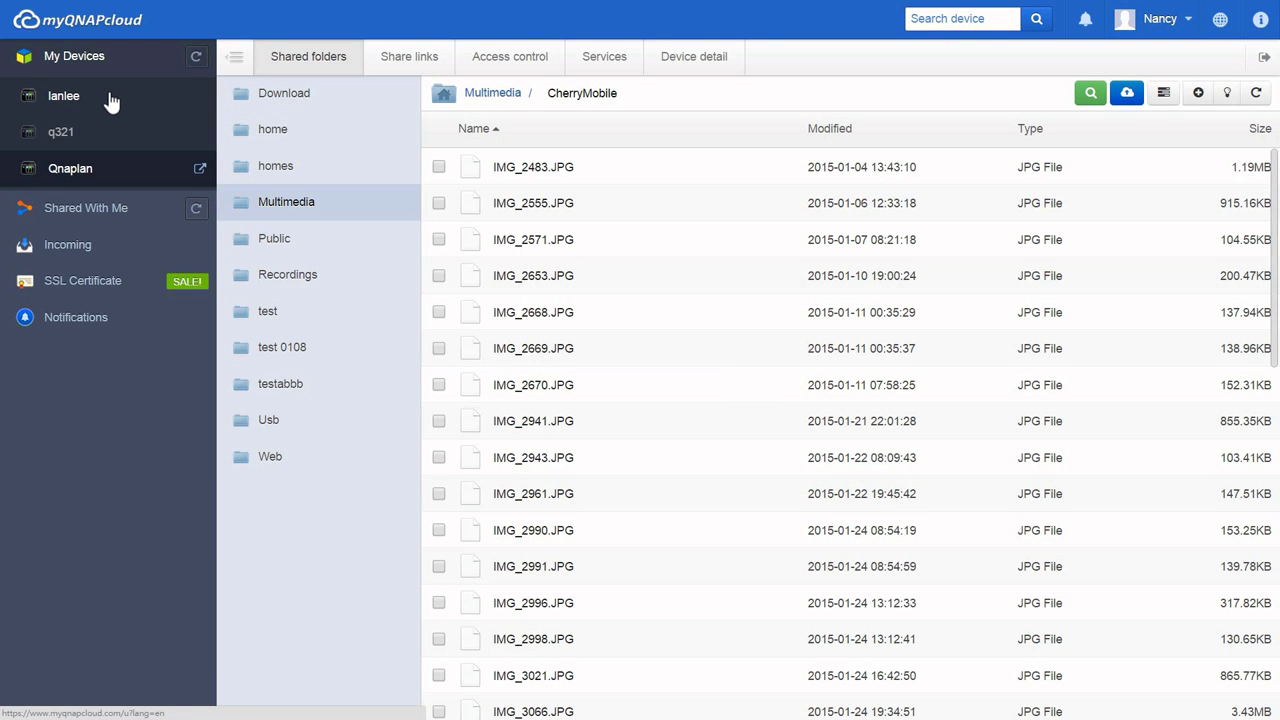
pyautogui.moveTo(112, 178)
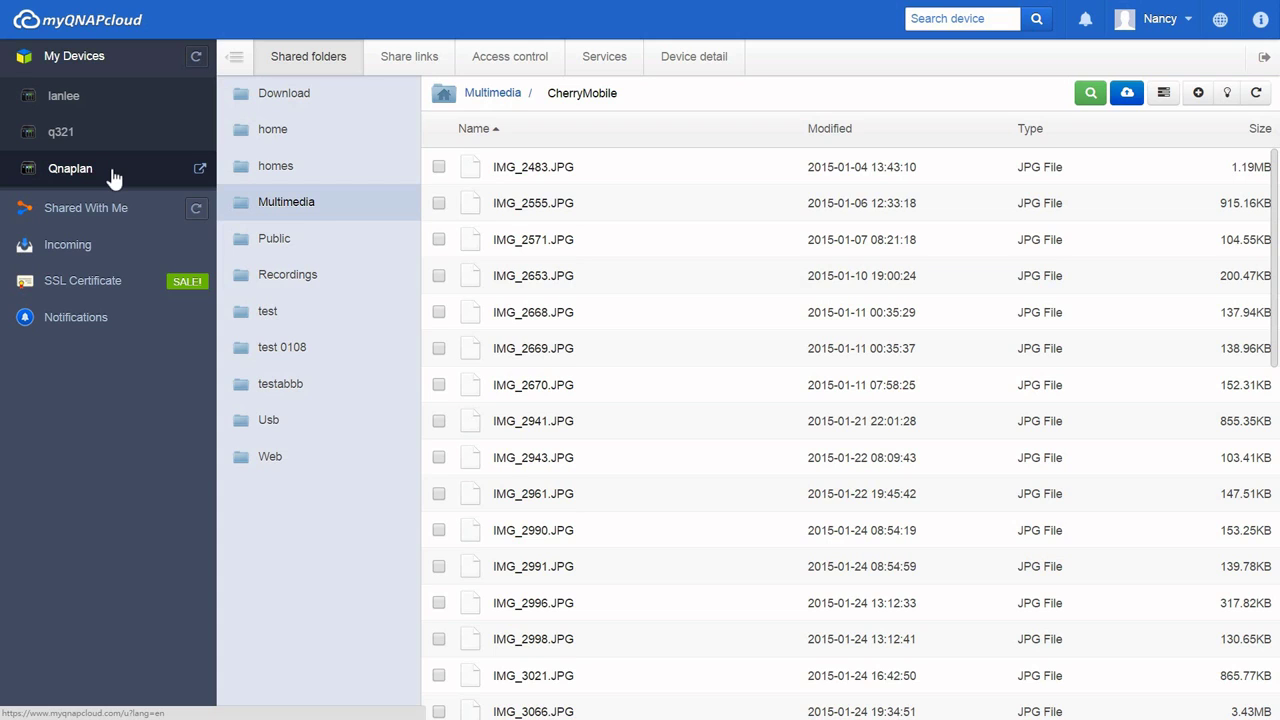
pyautogui.moveTo(200, 168)
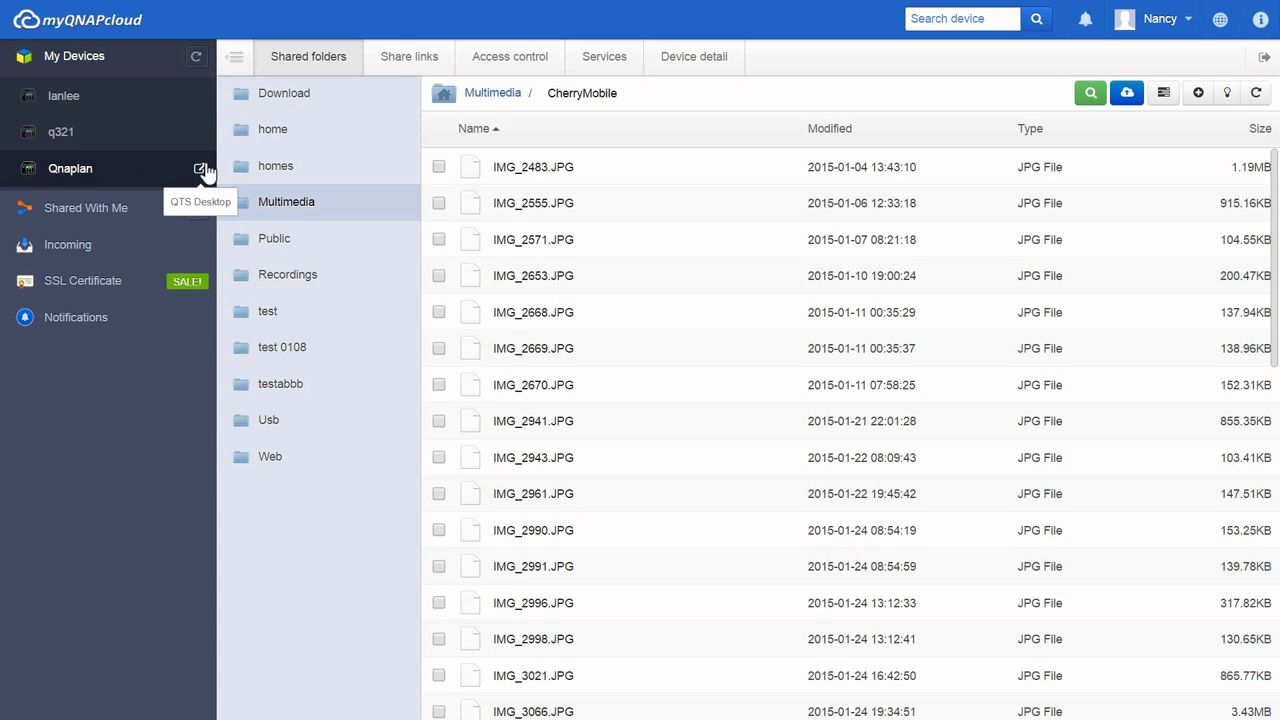